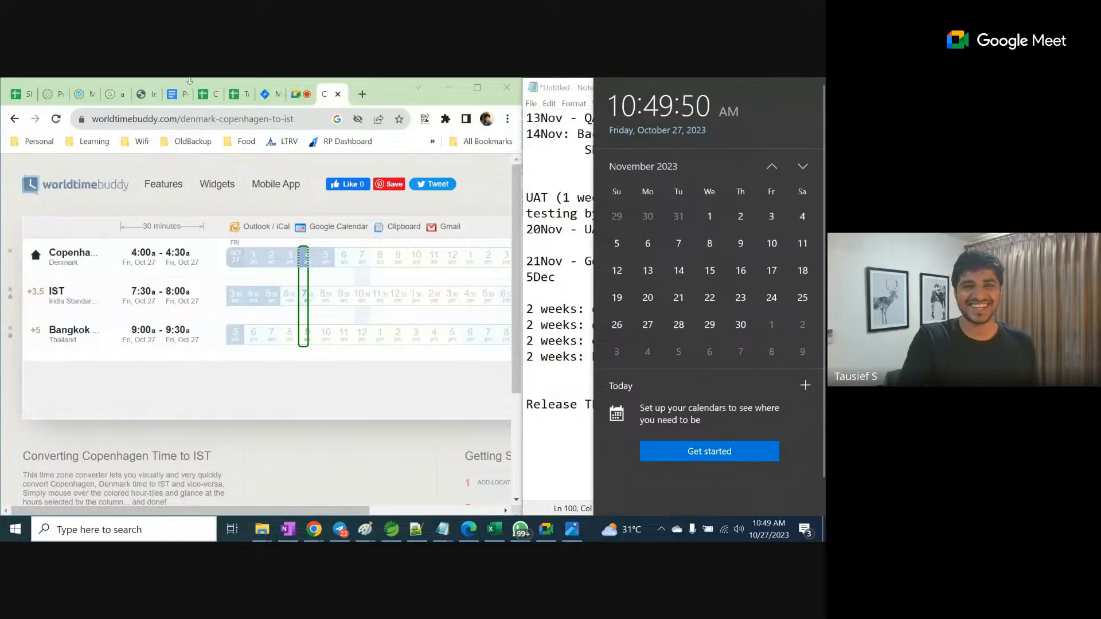
pyautogui.moveTo(178, 94)
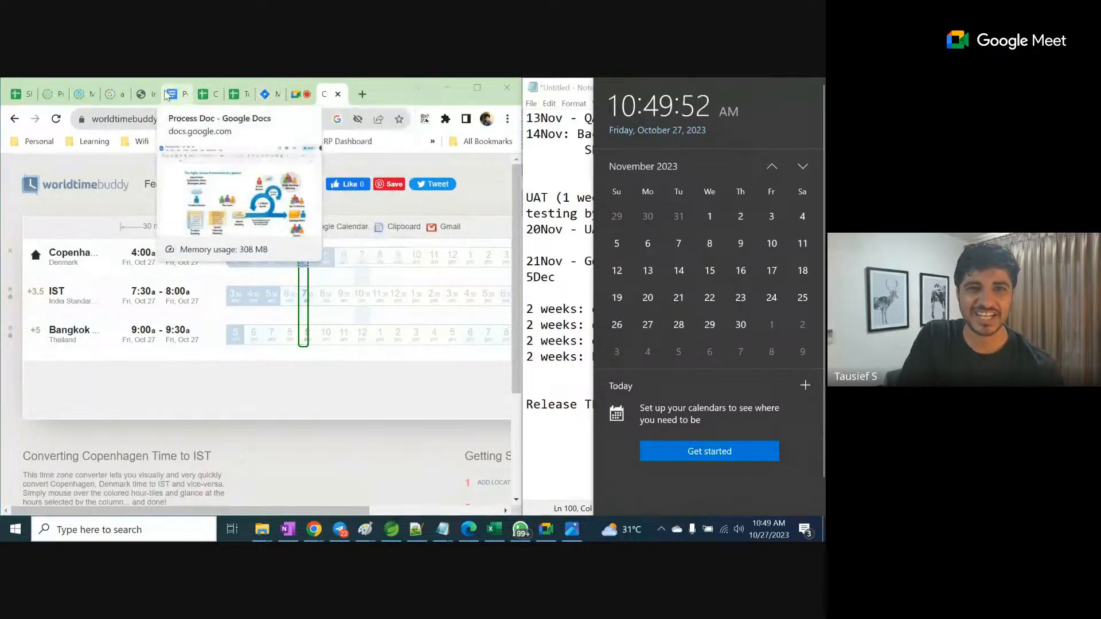
# Step: Switch from World Time Buddy to the Process Doc tab showing the Agile Scrum diagram
pyautogui.click(173, 94)
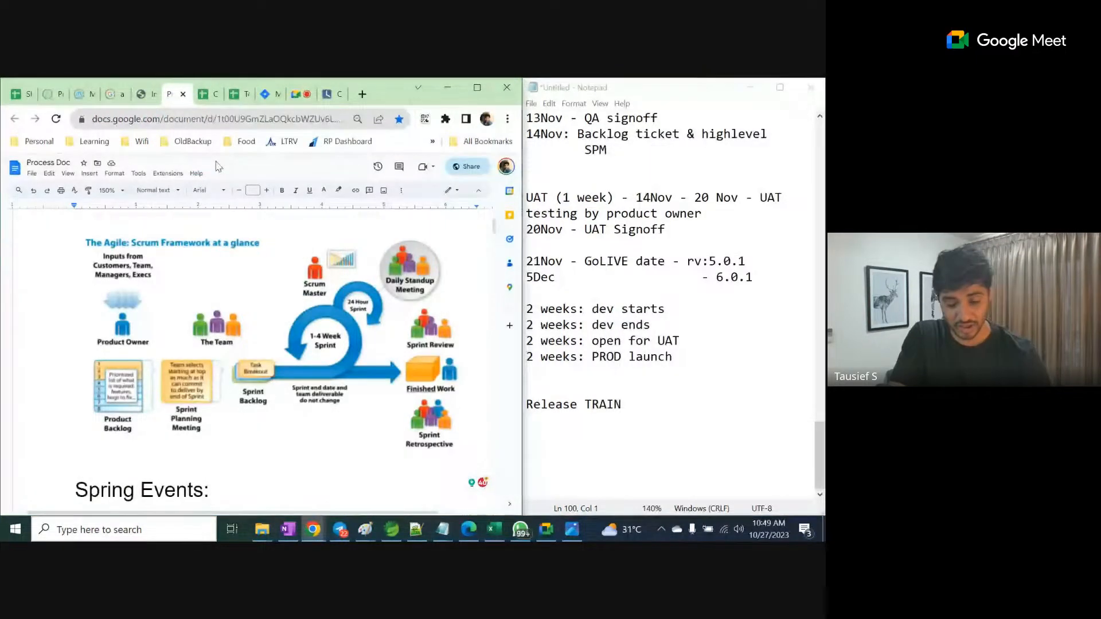